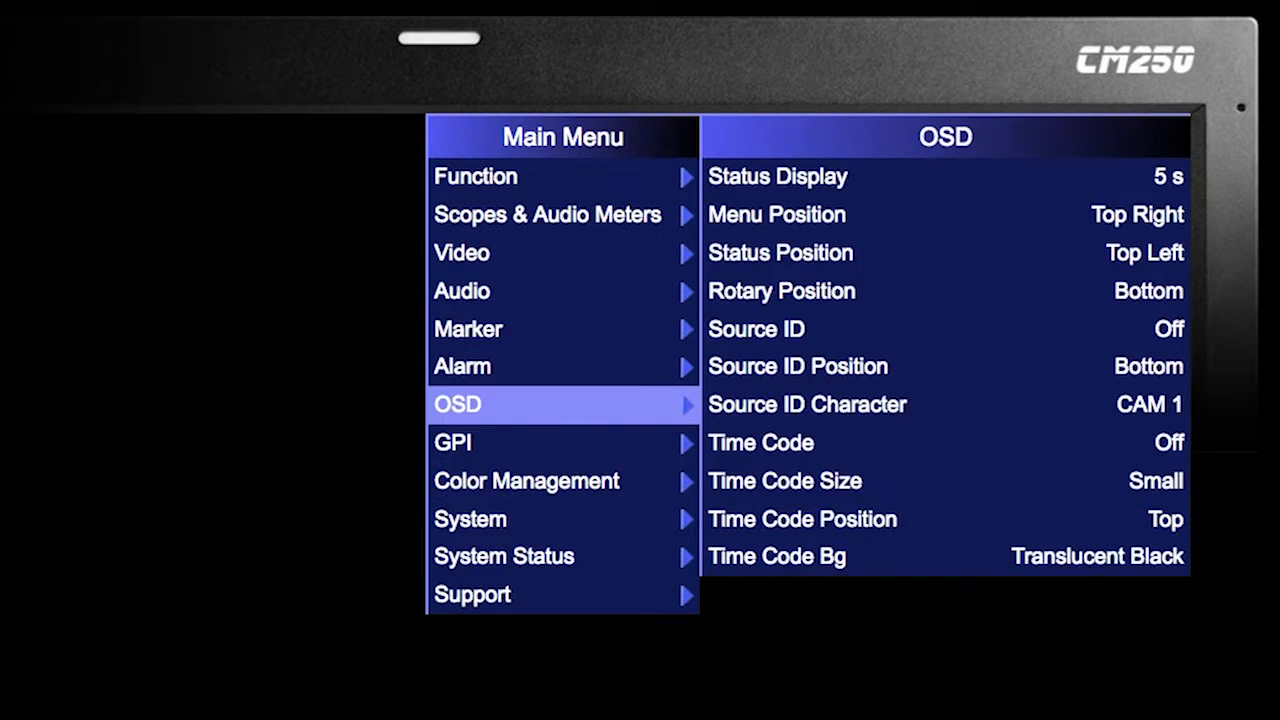
Load the Default profile from the monitor's System > Load Profile menu
{"action": "left_click", "coordinate": [470, 519]}
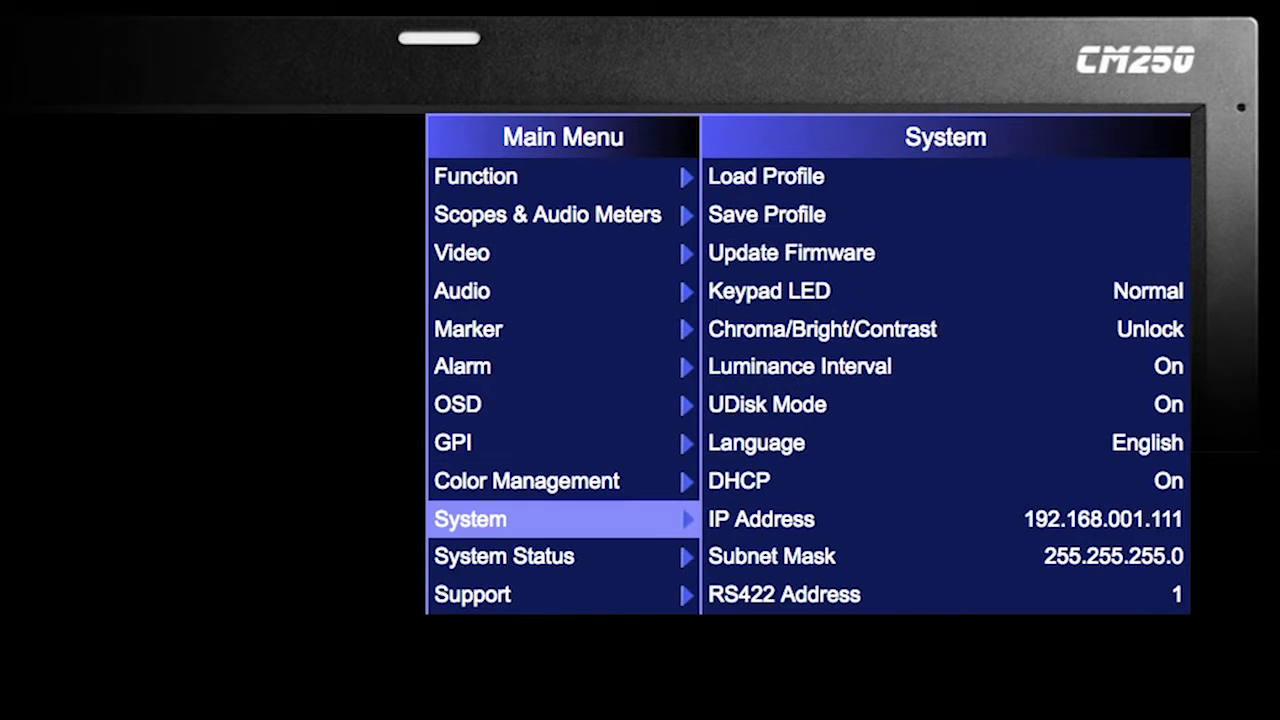
{"action": "left_click", "coordinate": [766, 176]}
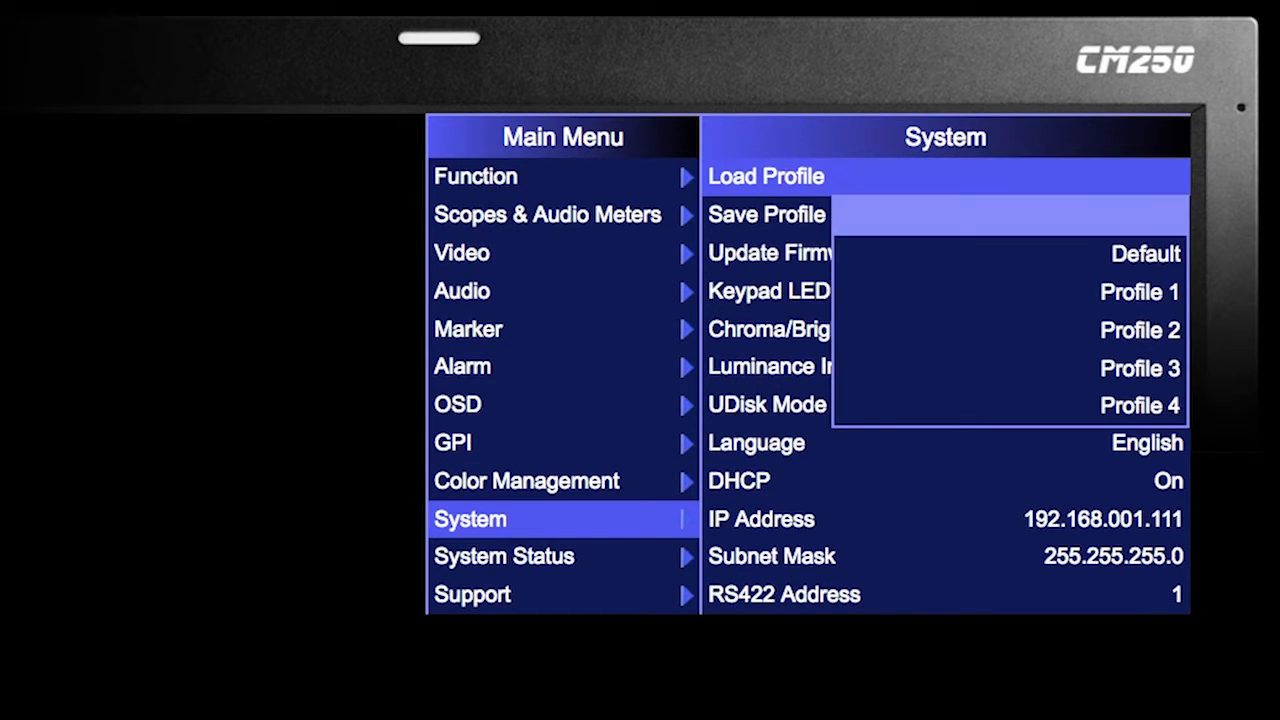
{"action": "key", "text": "Down"}
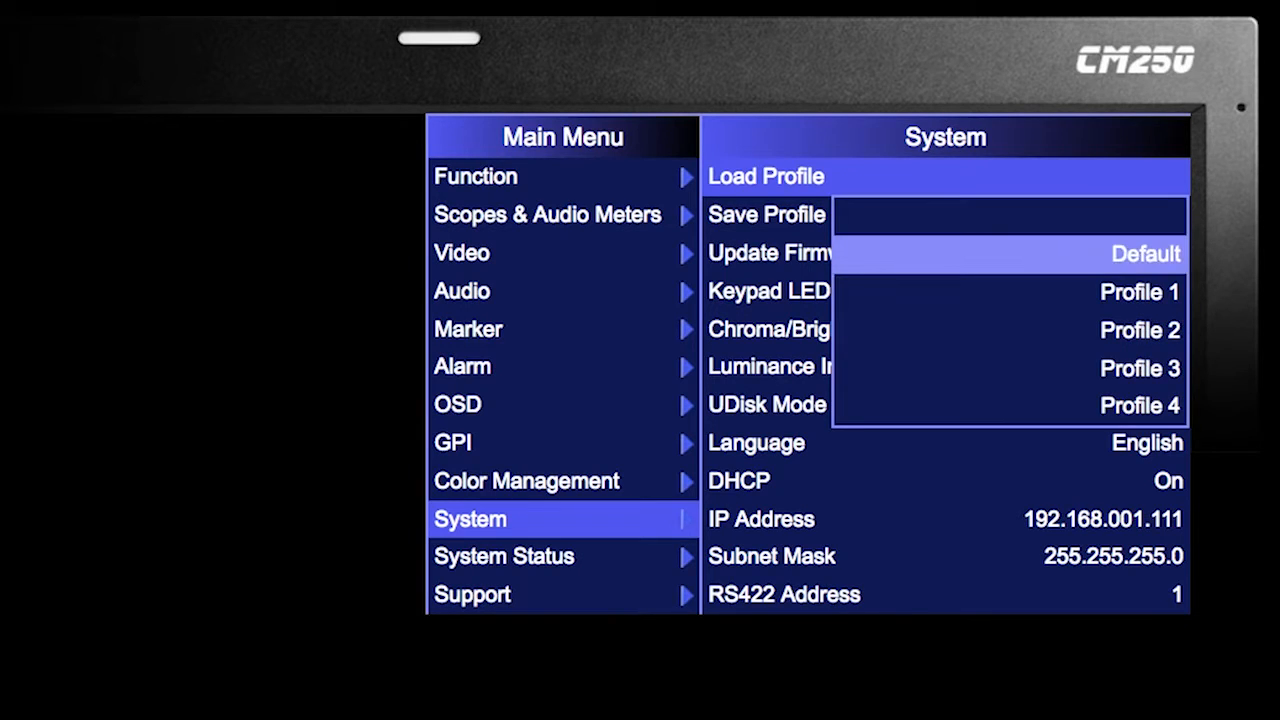
{"action": "left_click", "coordinate": [1145, 253]}
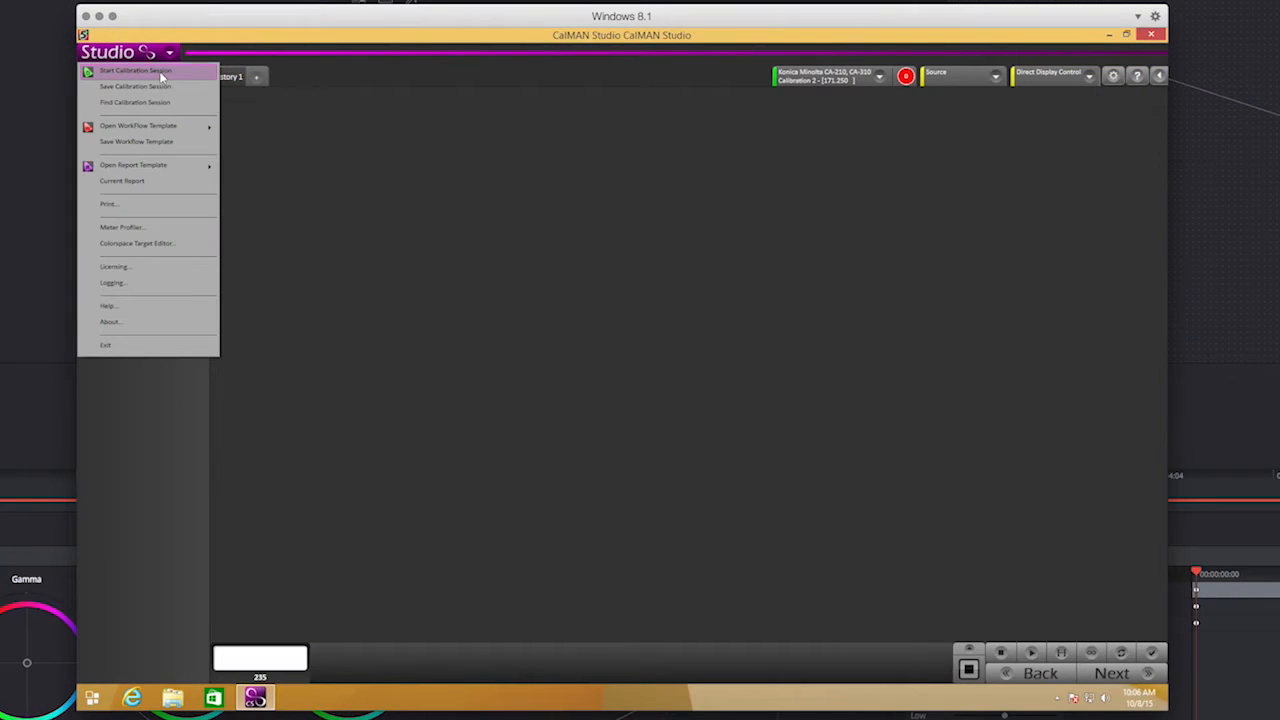
Start a Color Cube (3D LUT) session and connect Cube Generator (3D LUT) as the display
{"action": "left_click", "coordinate": [135, 72]}
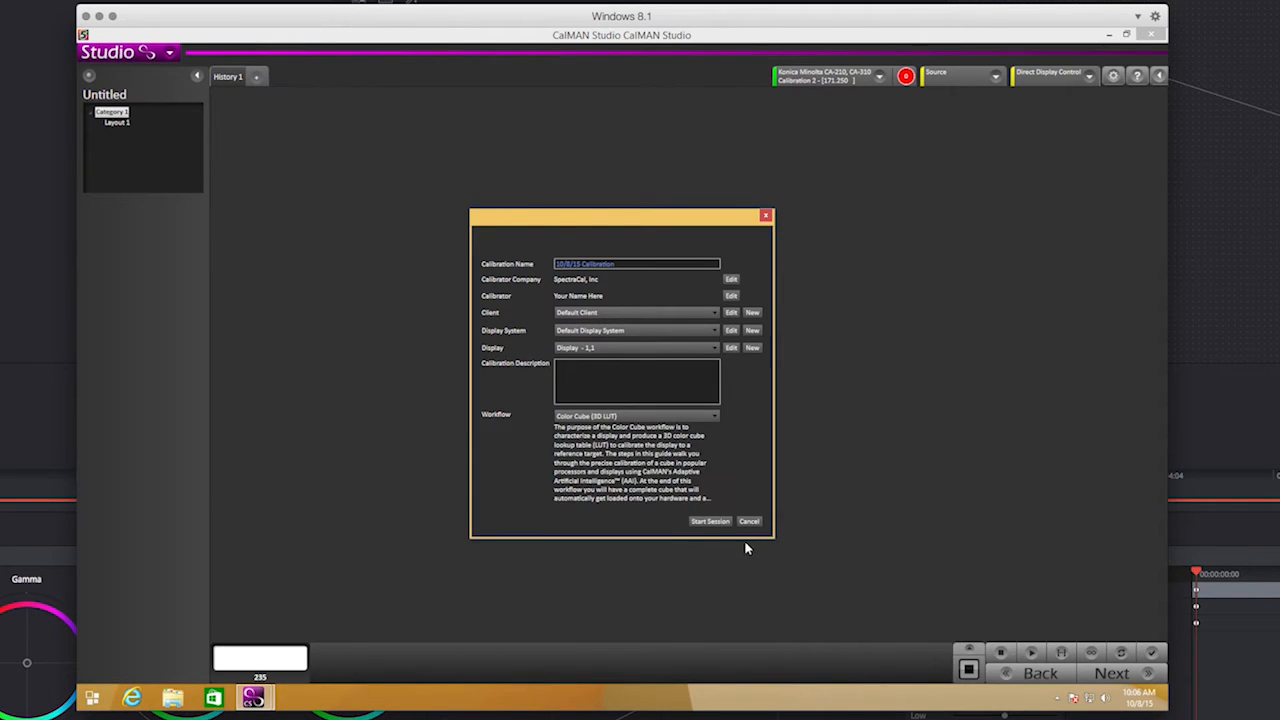
{"action": "left_click", "coordinate": [709, 521]}
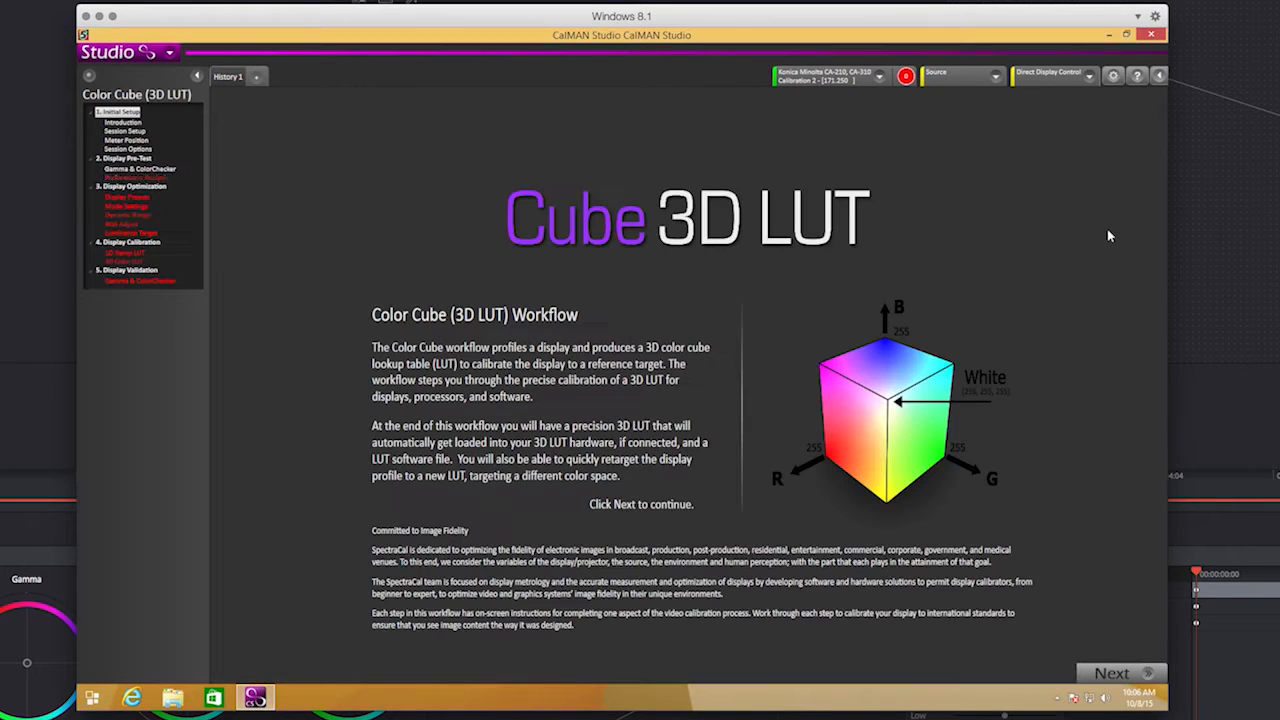
{"action": "left_click", "coordinate": [1055, 77]}
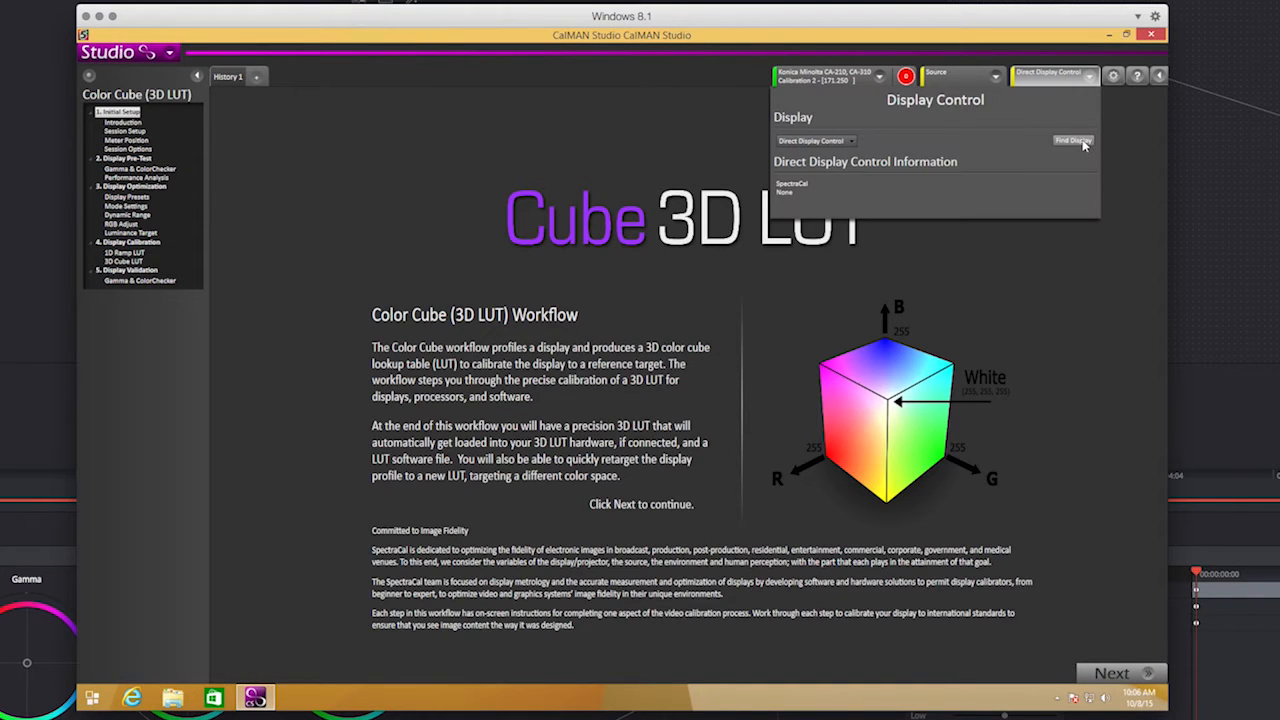
{"action": "left_click", "coordinate": [1072, 140]}
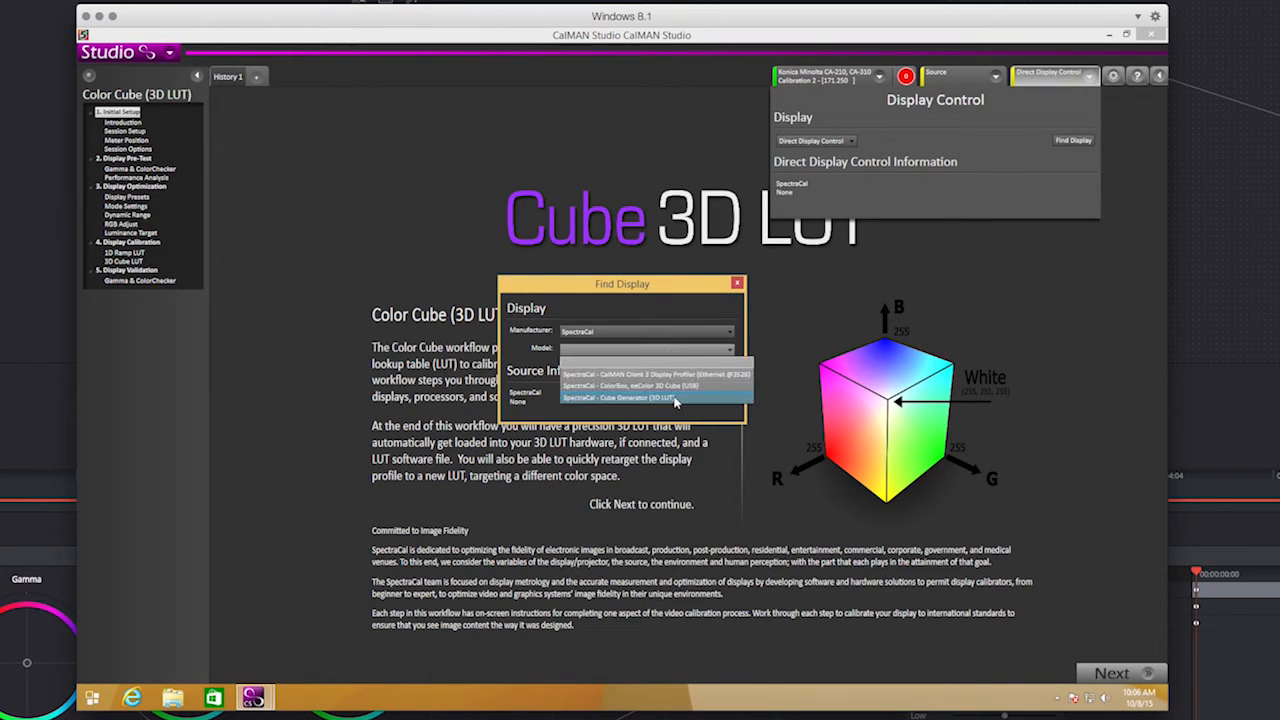
{"action": "left_click", "coordinate": [650, 395]}
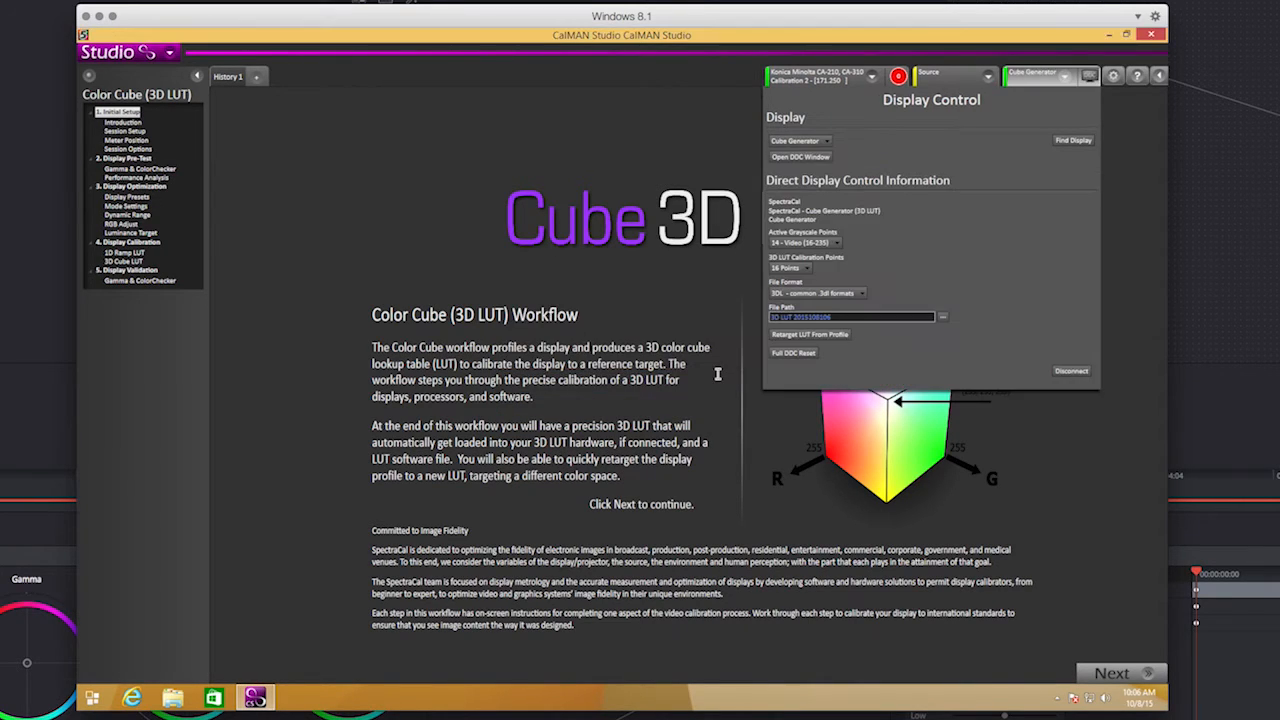
Find and connect DaVinci - Resolve Pattern Generator in Source Settings
{"action": "left_click", "coordinate": [950, 76]}
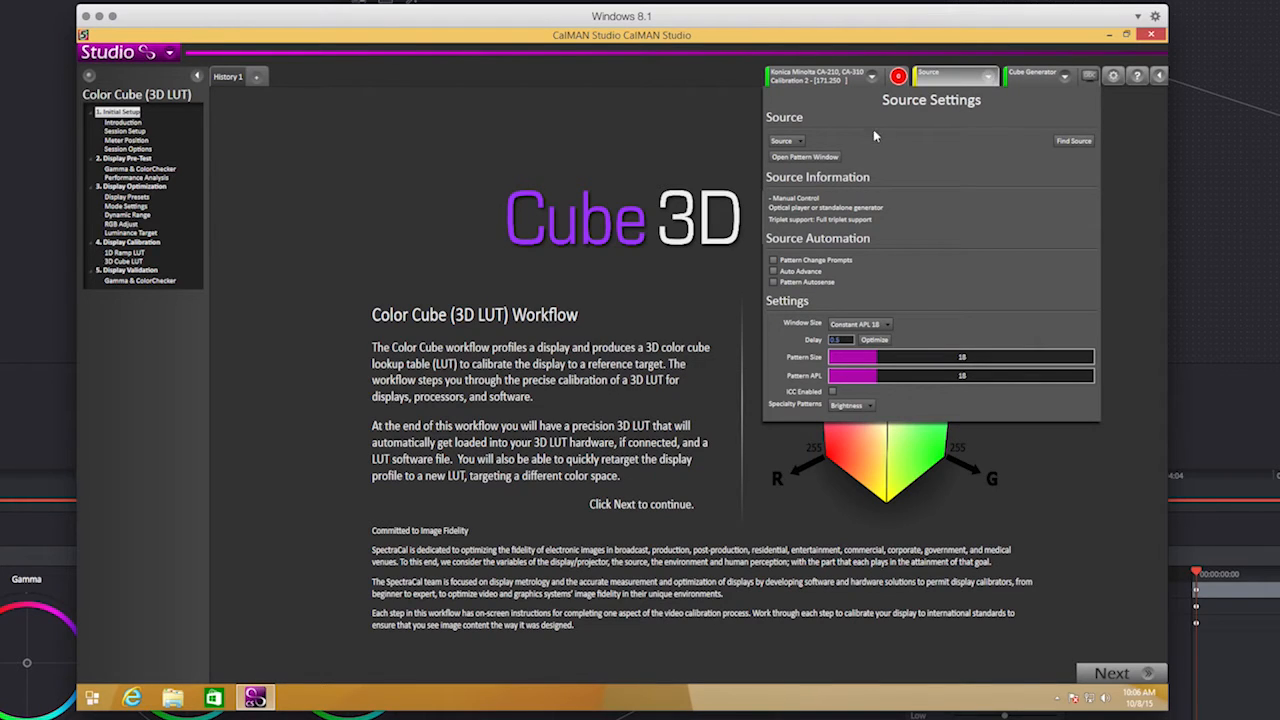
{"action": "left_click", "coordinate": [1073, 140]}
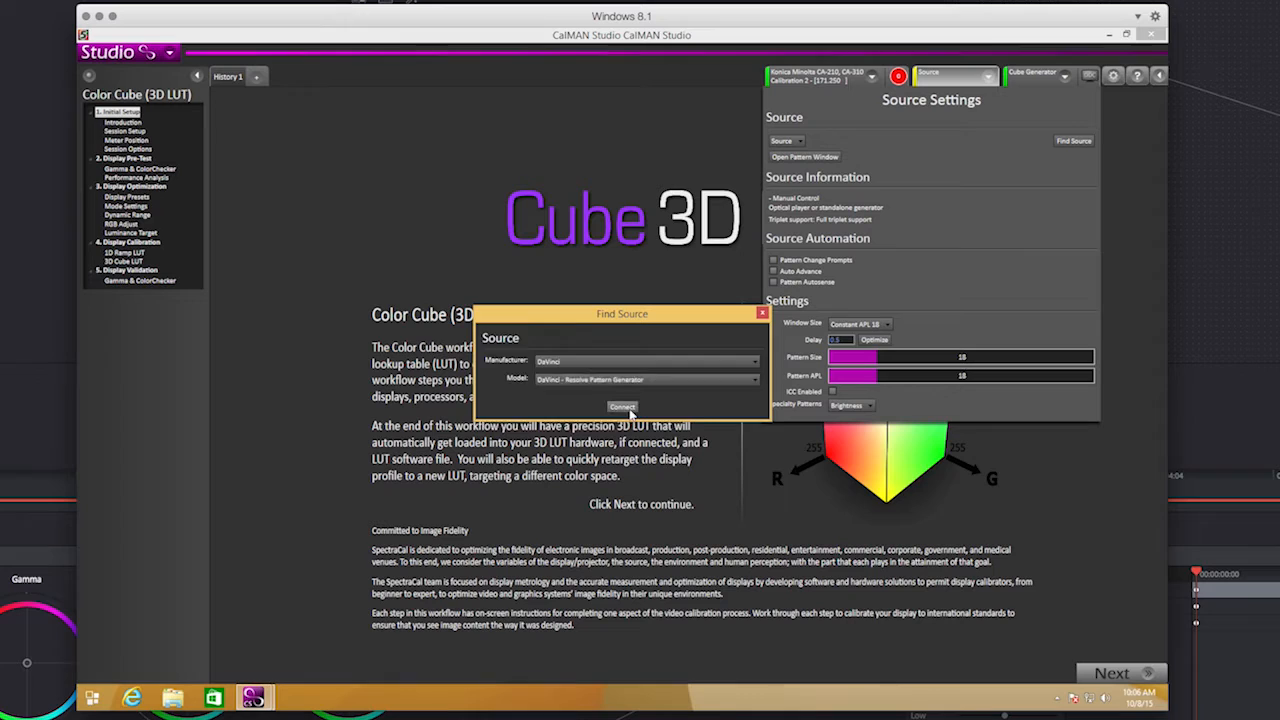
{"action": "left_click", "coordinate": [621, 407]}
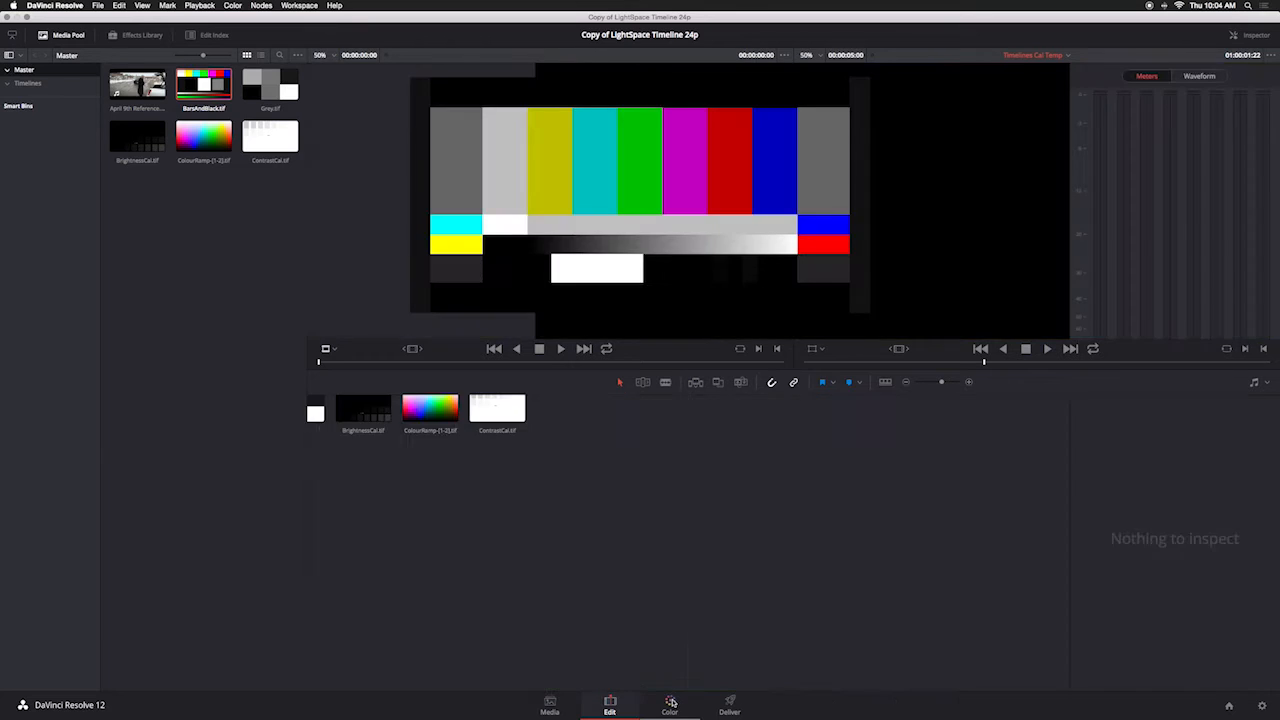
On Resolve's Color page, choose SpectraCal CalMAN calibration and enter IP 10.211
{"action": "left_click", "coordinate": [669, 706]}
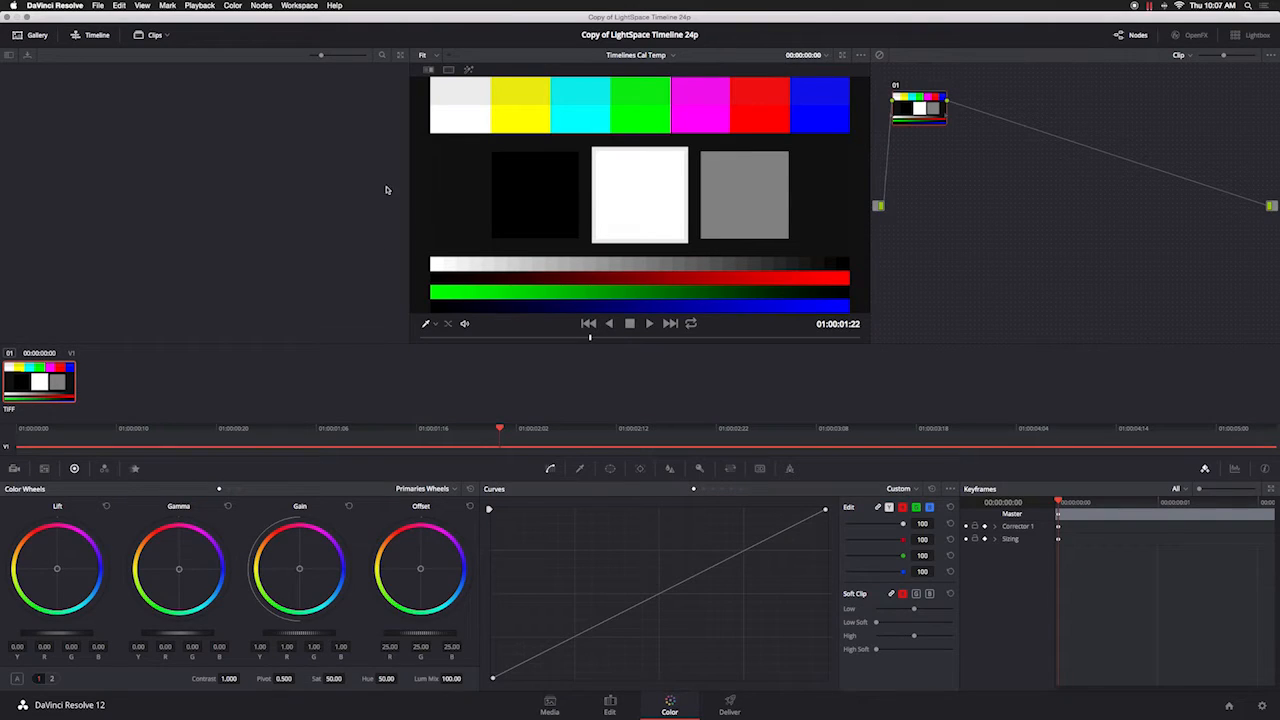
{"action": "left_click", "coordinate": [306, 5]}
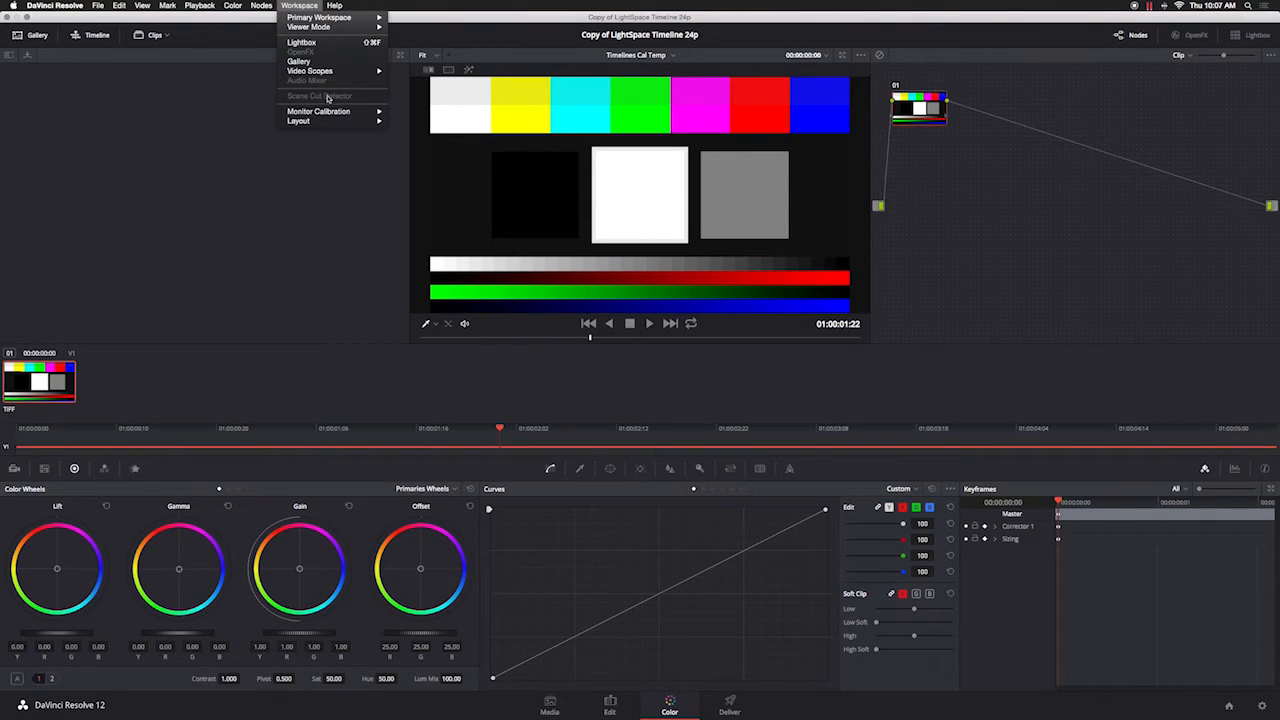
{"action": "mouse_move", "coordinate": [320, 111]}
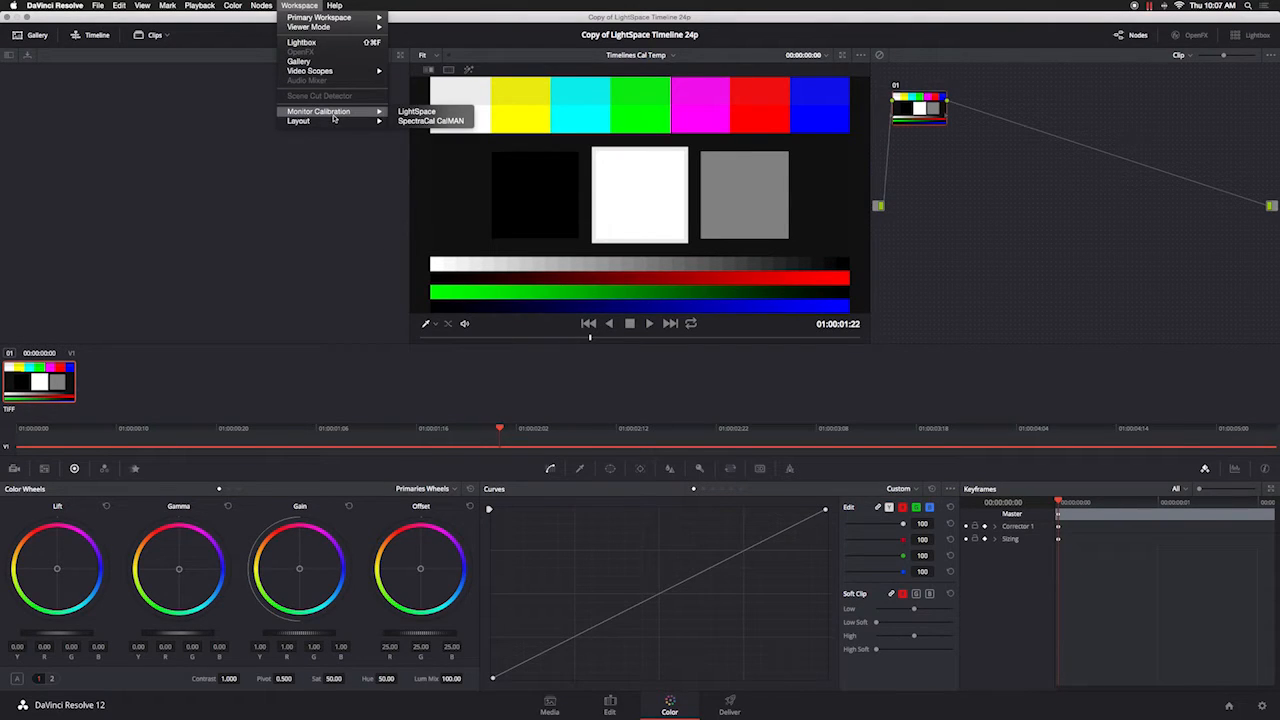
{"action": "left_click", "coordinate": [431, 120]}
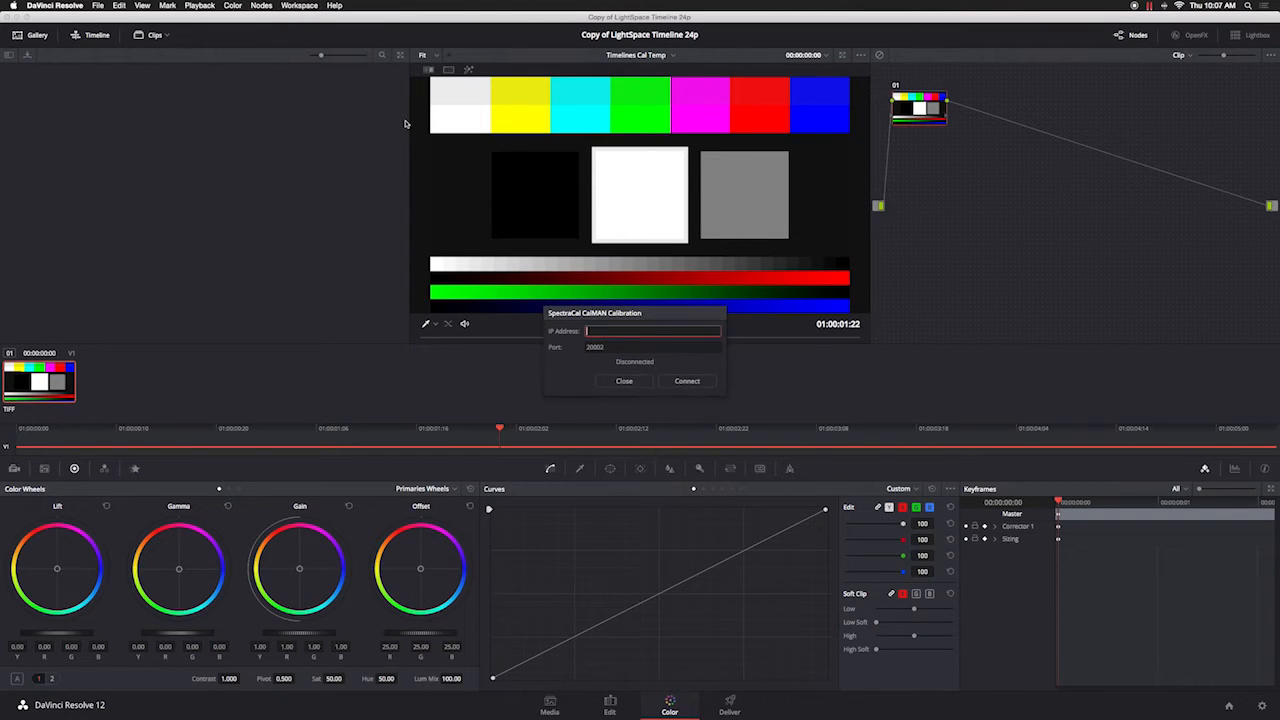
{"action": "type", "text": "10.211"}
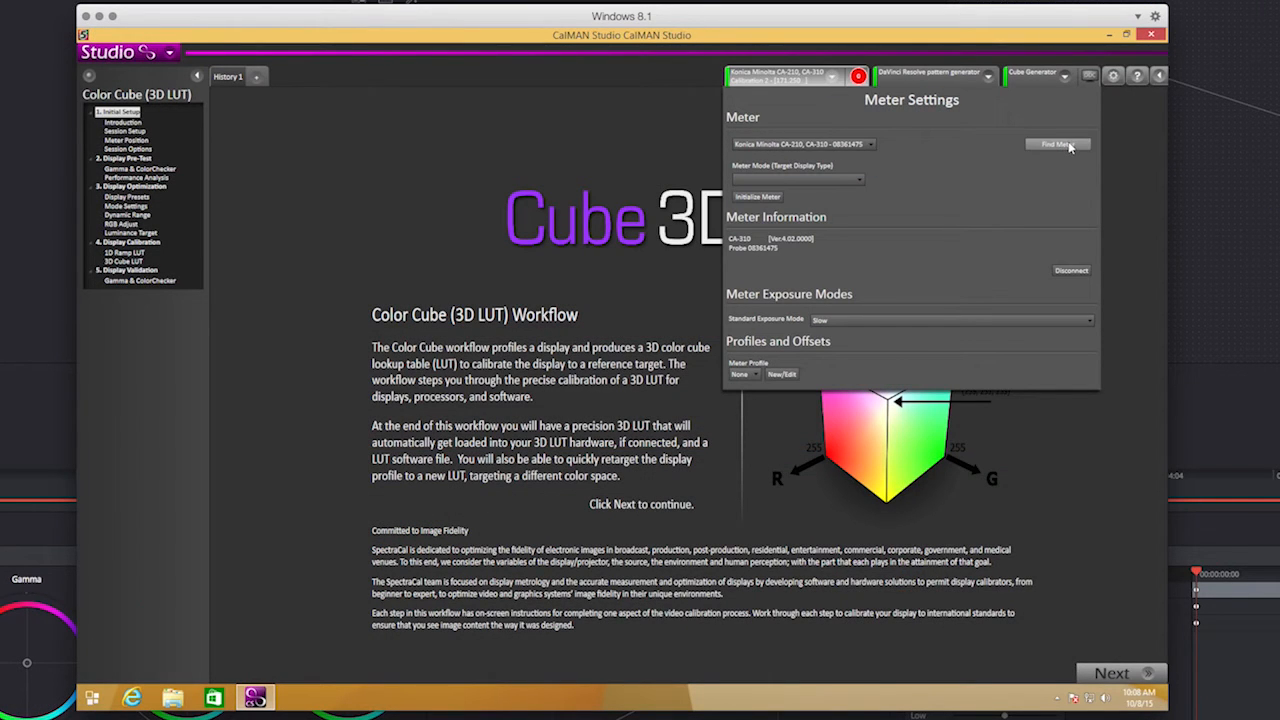
Find the meter by searching for Colorimetry Research meters
{"action": "left_click", "coordinate": [1057, 143]}
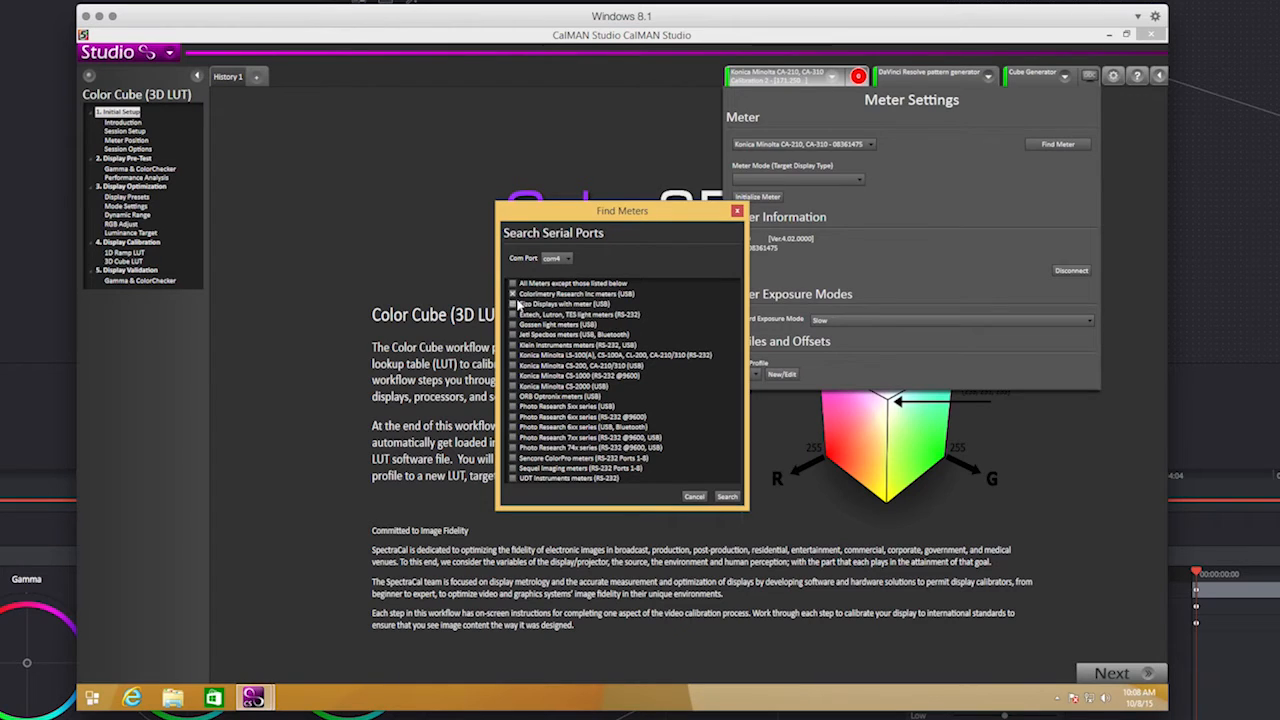
{"action": "left_click", "coordinate": [726, 496]}
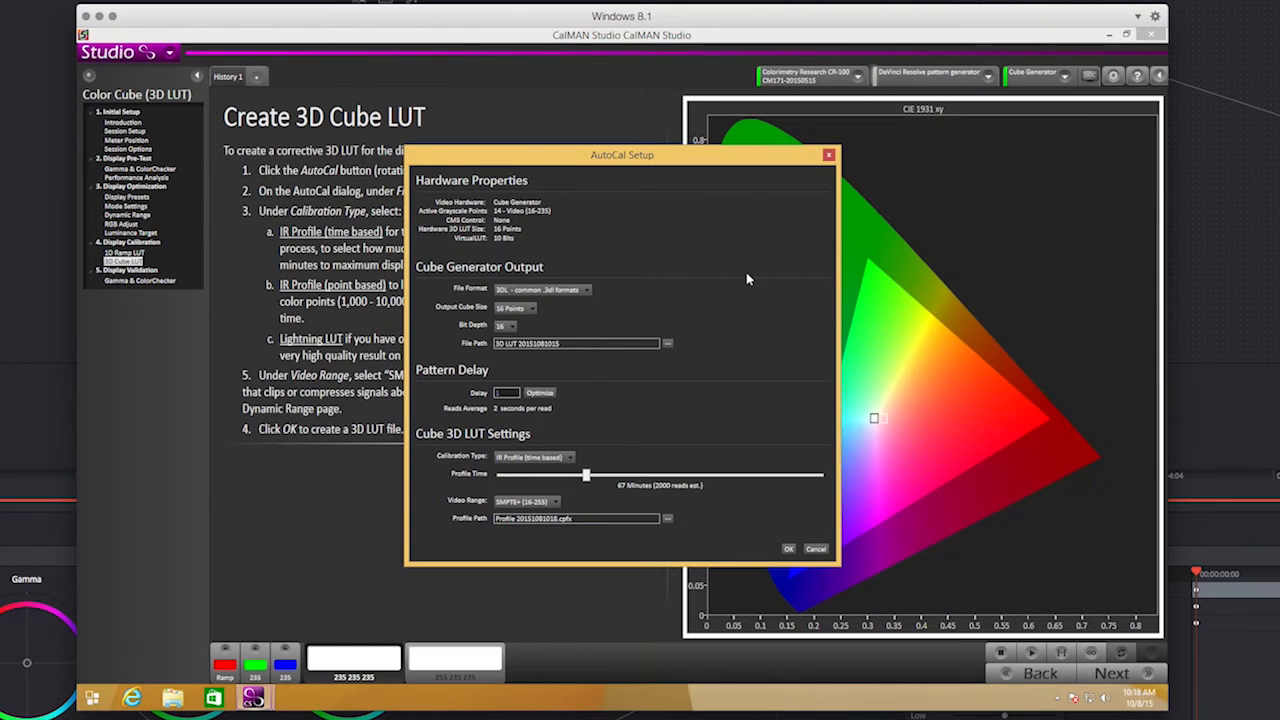
Set Flanders Scientific .cfe CFE2 format and LUT User2, then choose the file path
{"action": "left_click", "coordinate": [541, 289]}
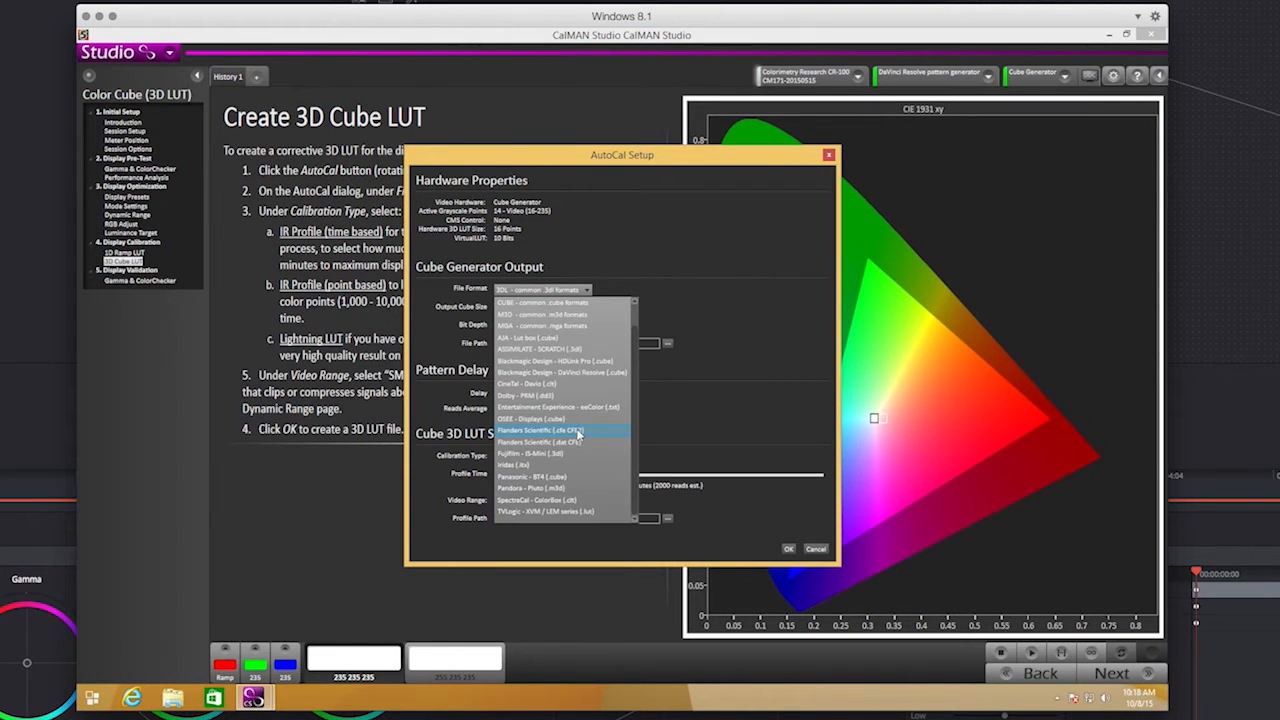
{"action": "left_click", "coordinate": [555, 430]}
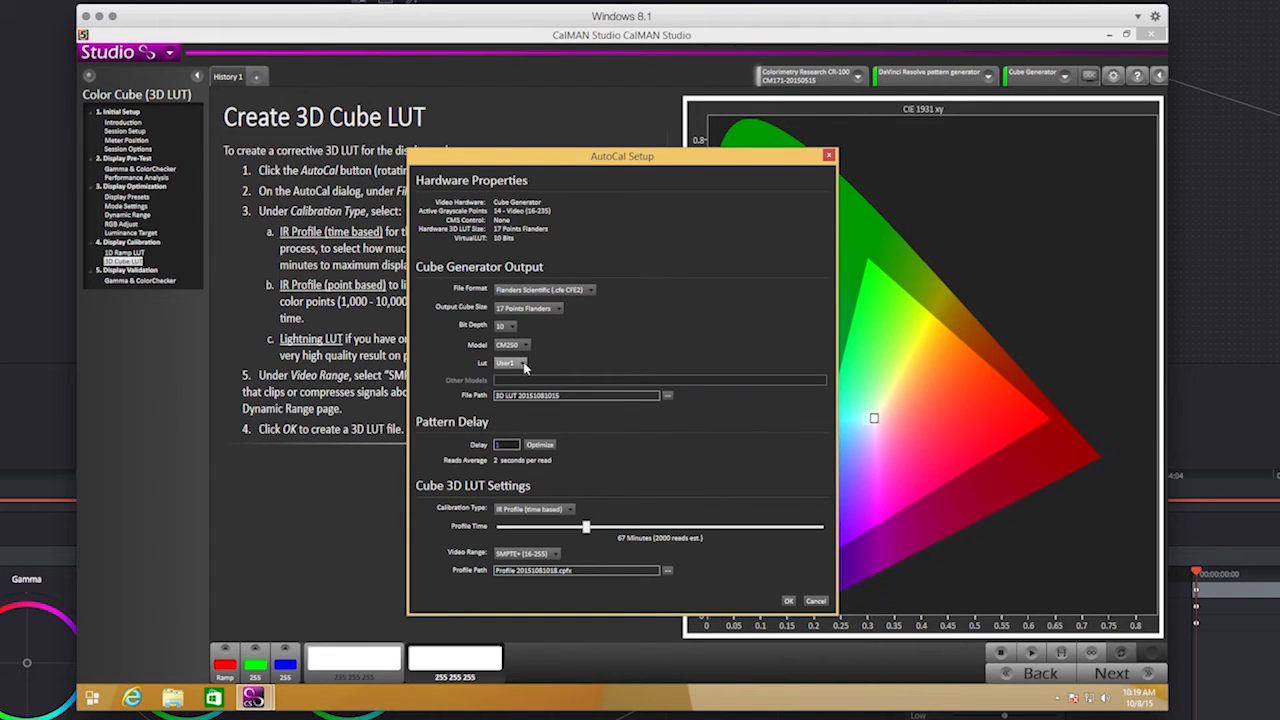
{"action": "left_click", "coordinate": [510, 363]}
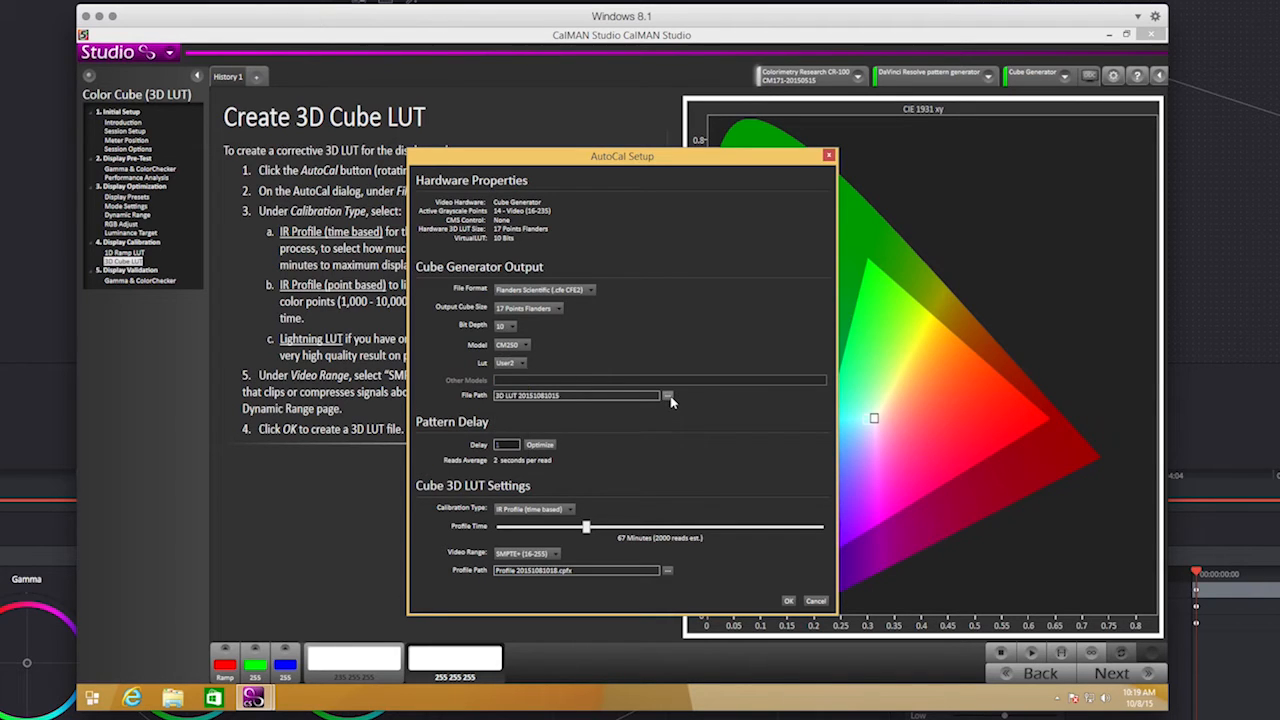
{"action": "left_click", "coordinate": [665, 396]}
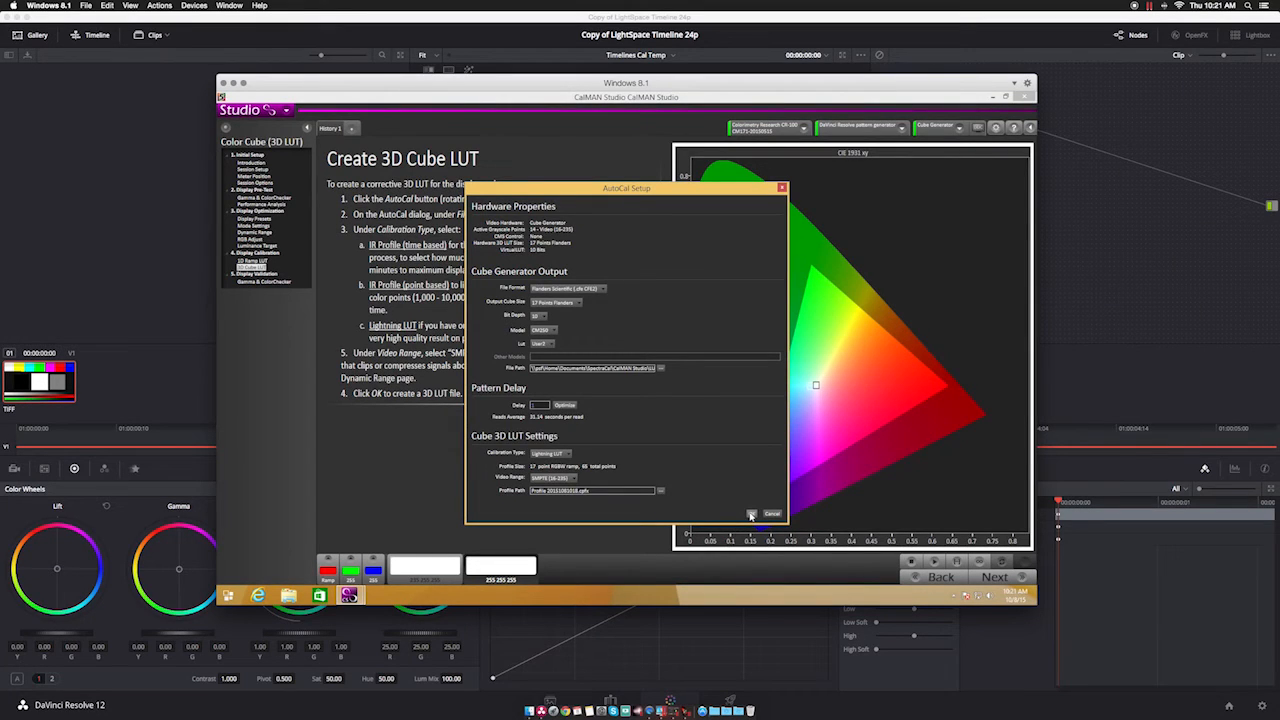
Confirm AutoCal Setup to run the Lightning LUT calibration
{"action": "left_click", "coordinate": [771, 513]}
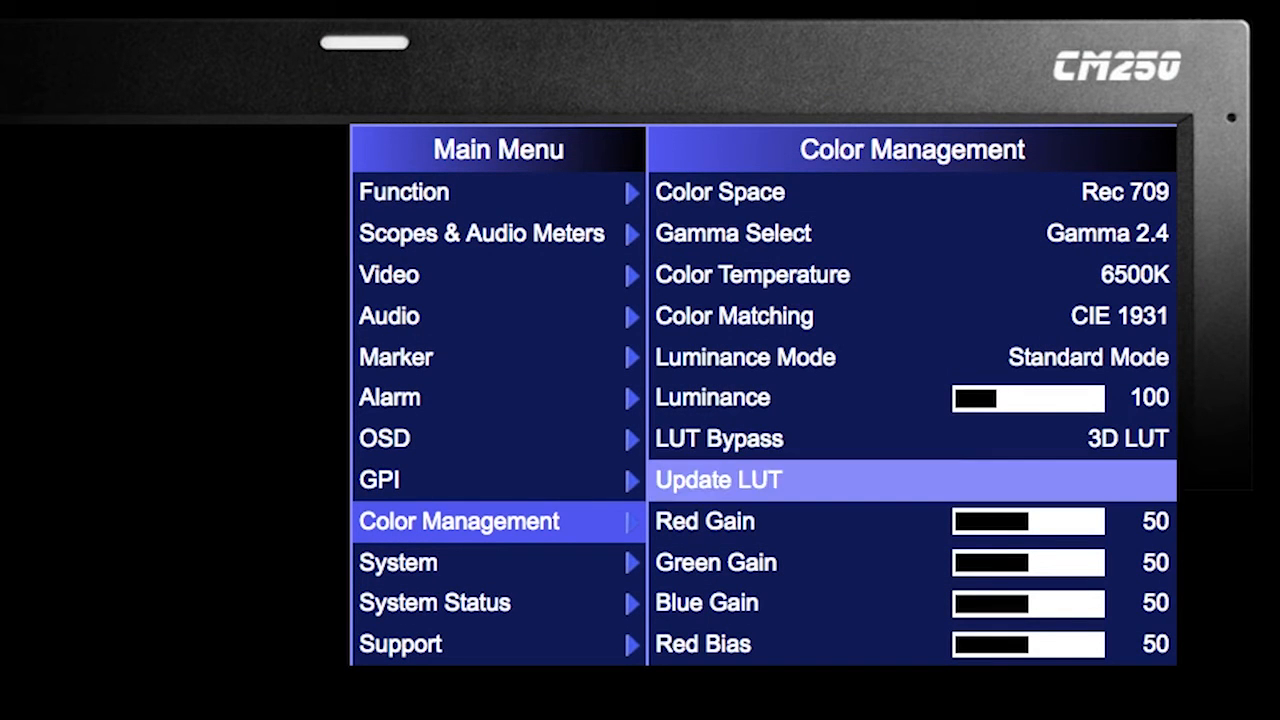
Open the LUT Bypass options in the monitor's Color Management menu
{"action": "left_click", "coordinate": [718, 480]}
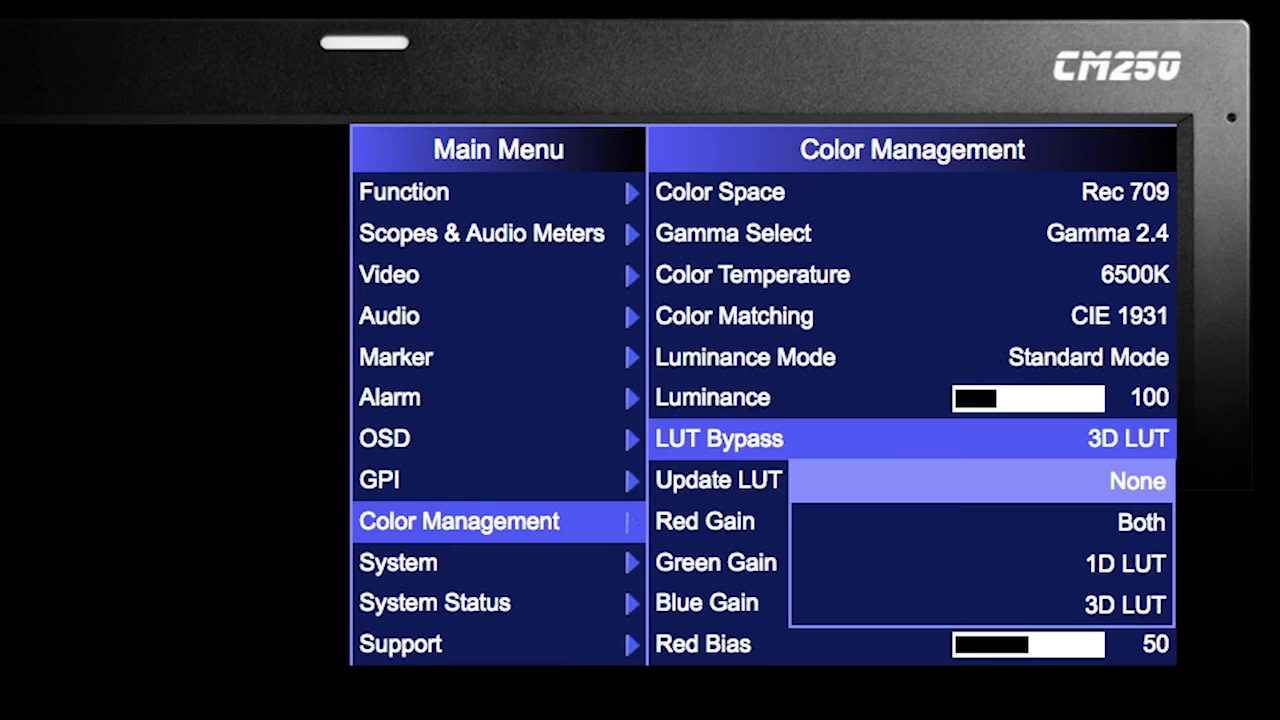